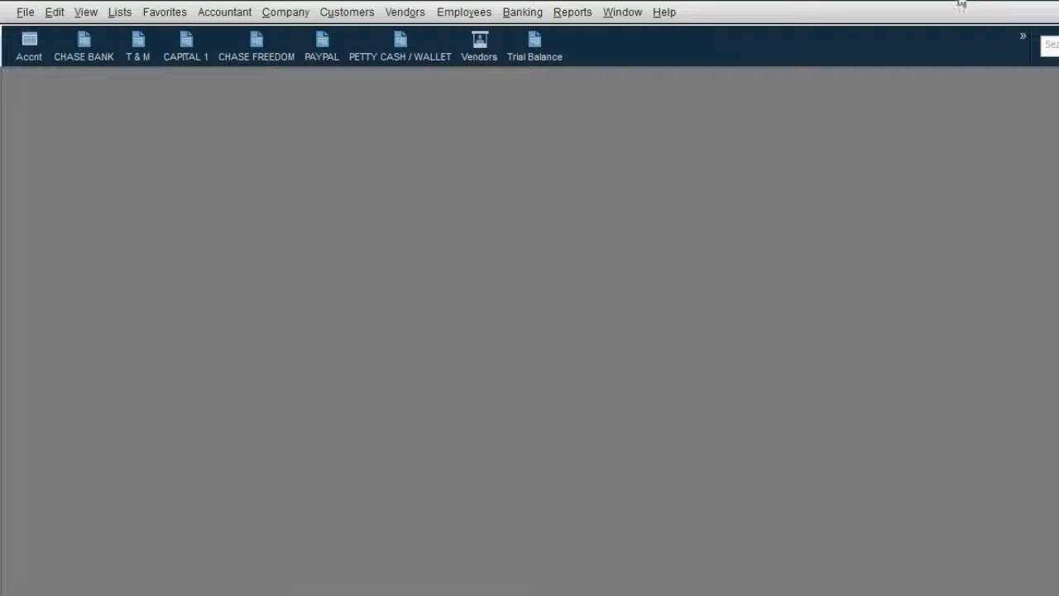
In the Chase Bank register, start a 07/08/2016 entry, number 1, payable to VERISON
{"action": "left_click", "coordinate": [84, 42]}
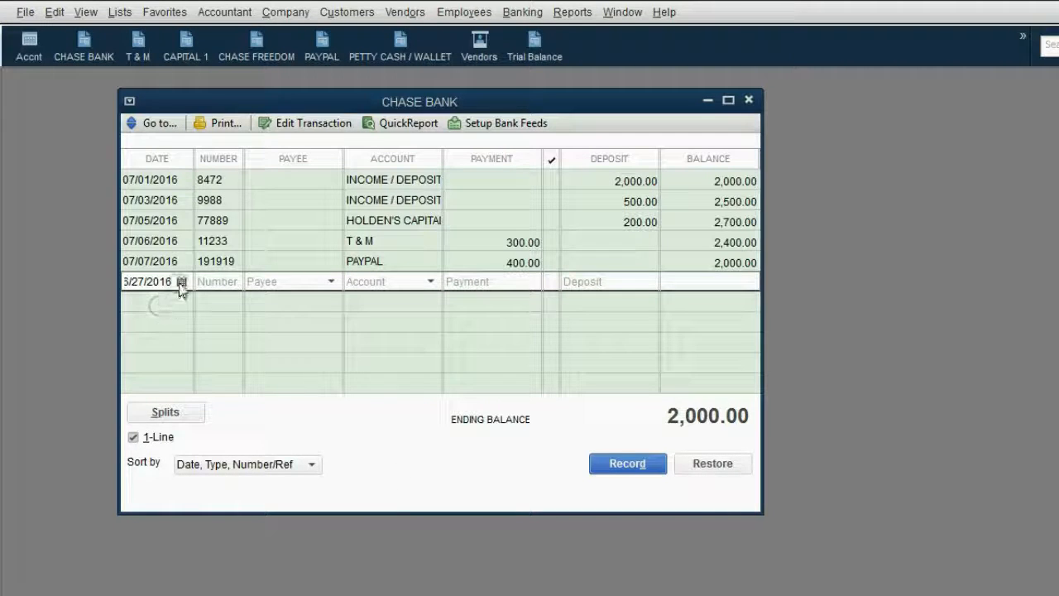
{"action": "left_click", "coordinate": [181, 282]}
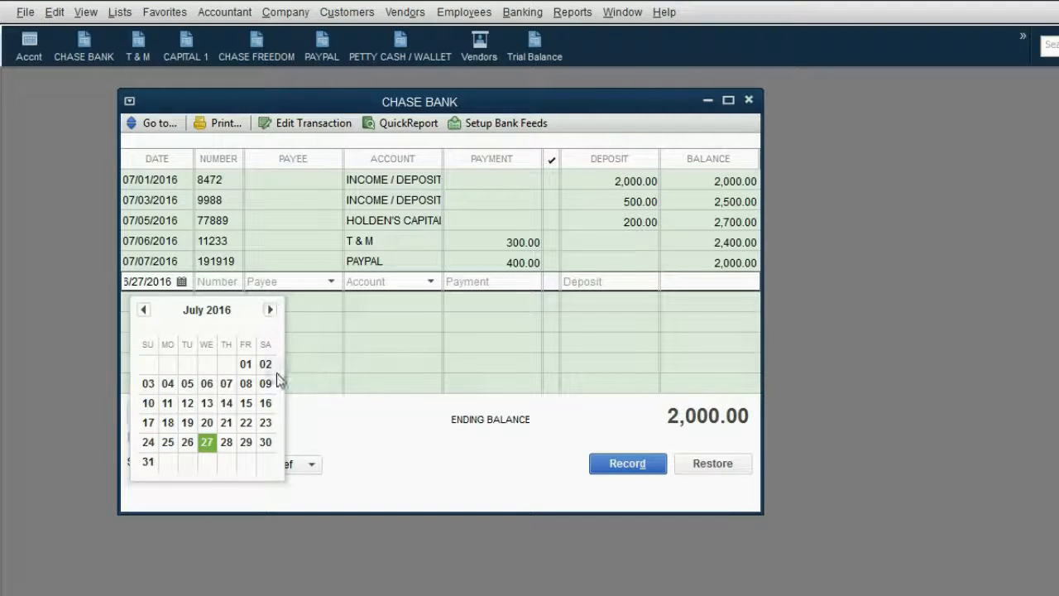
{"action": "left_click", "coordinate": [245, 383]}
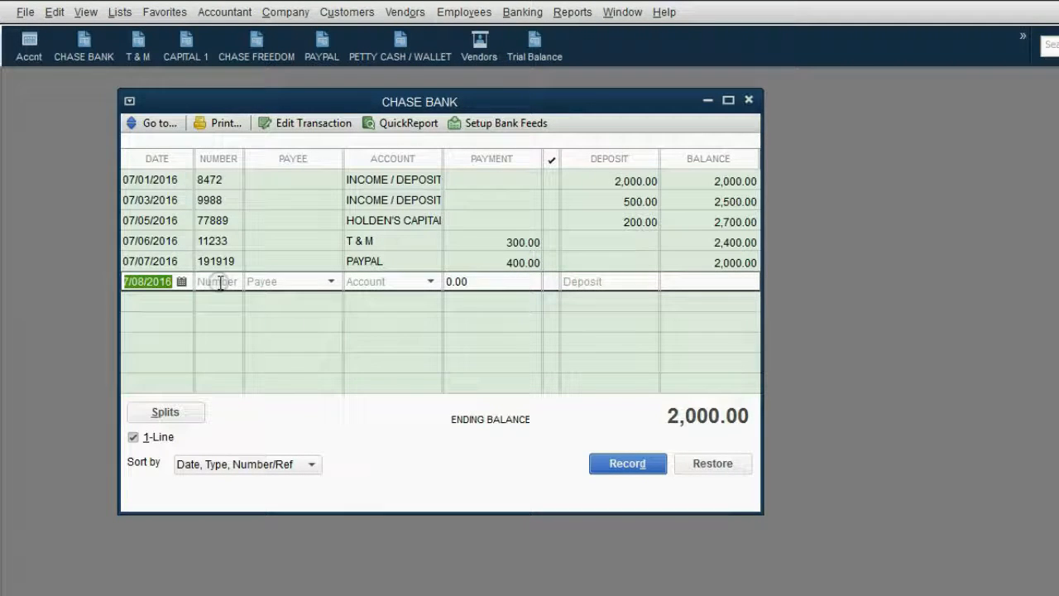
{"action": "type", "text": "1"}
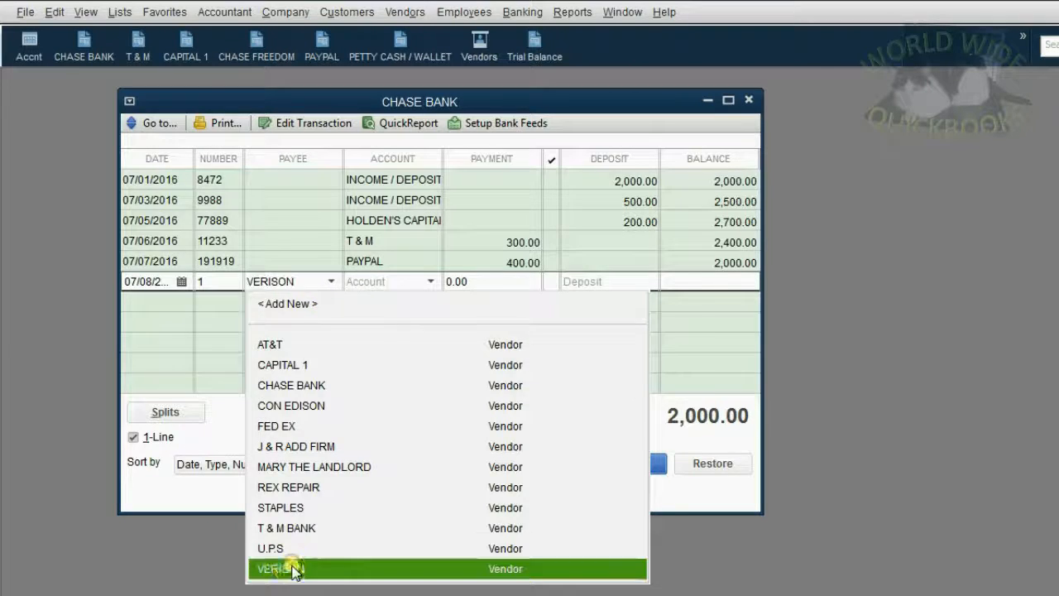
{"action": "left_click", "coordinate": [281, 568]}
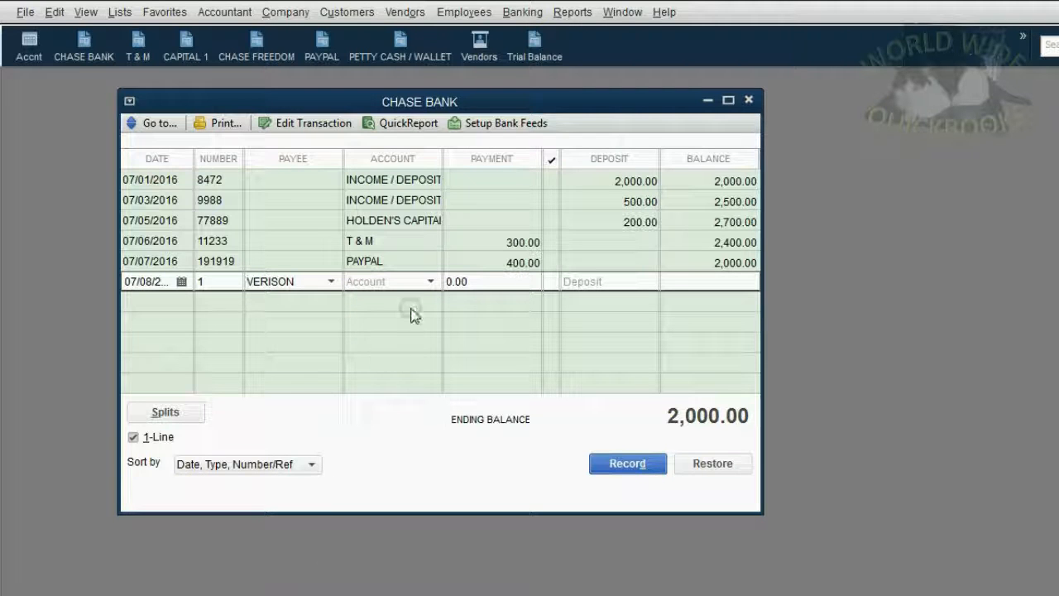
Charge TELEPHONE for 200.00 and record the payment, leaving a 1,800.00 balance
{"action": "left_click", "coordinate": [429, 281]}
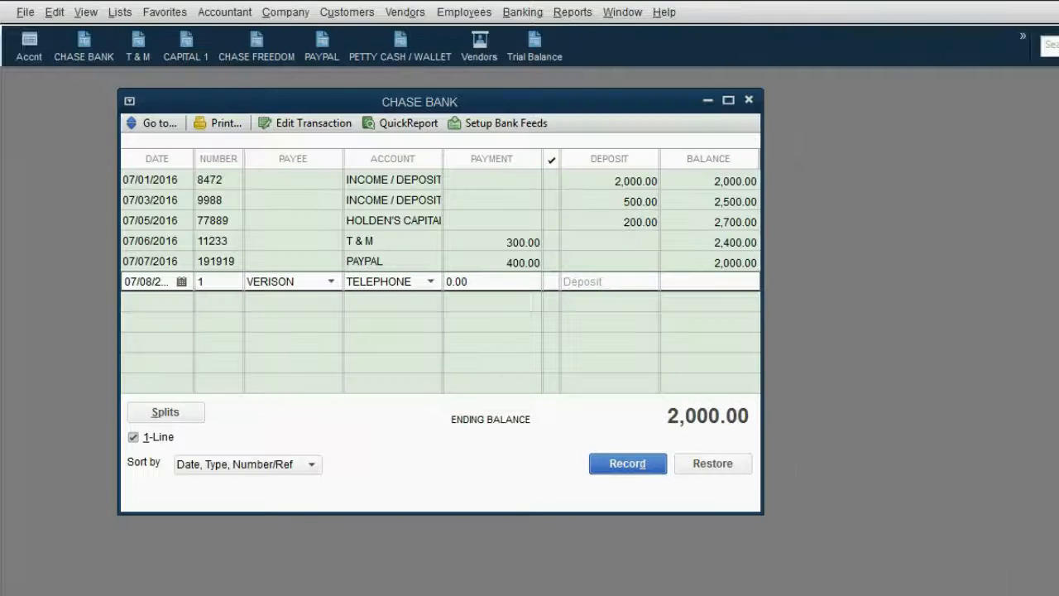
{"action": "type", "text": "2"}
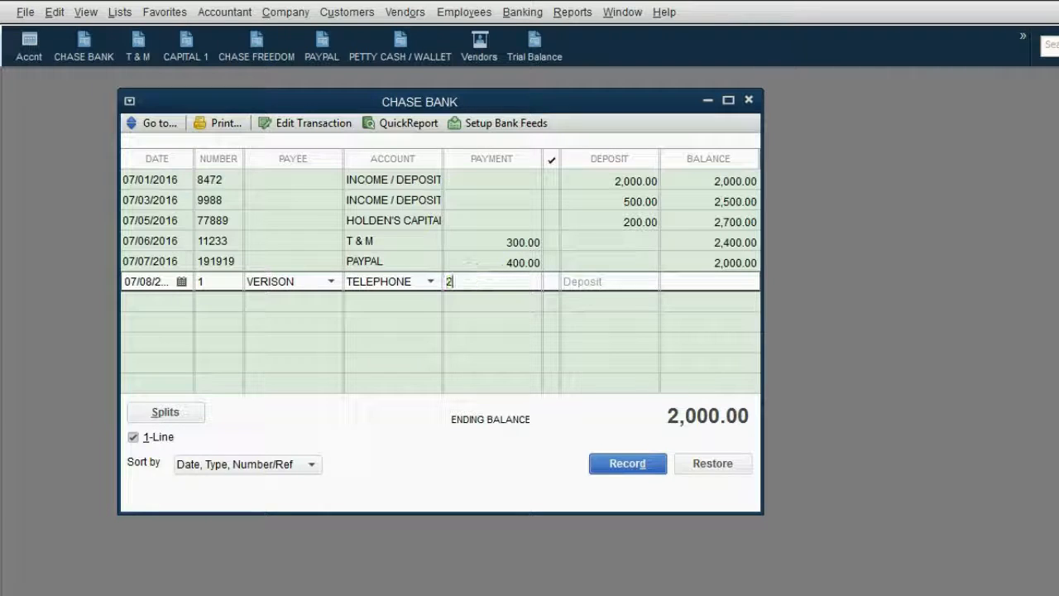
{"action": "type", "text": "00"}
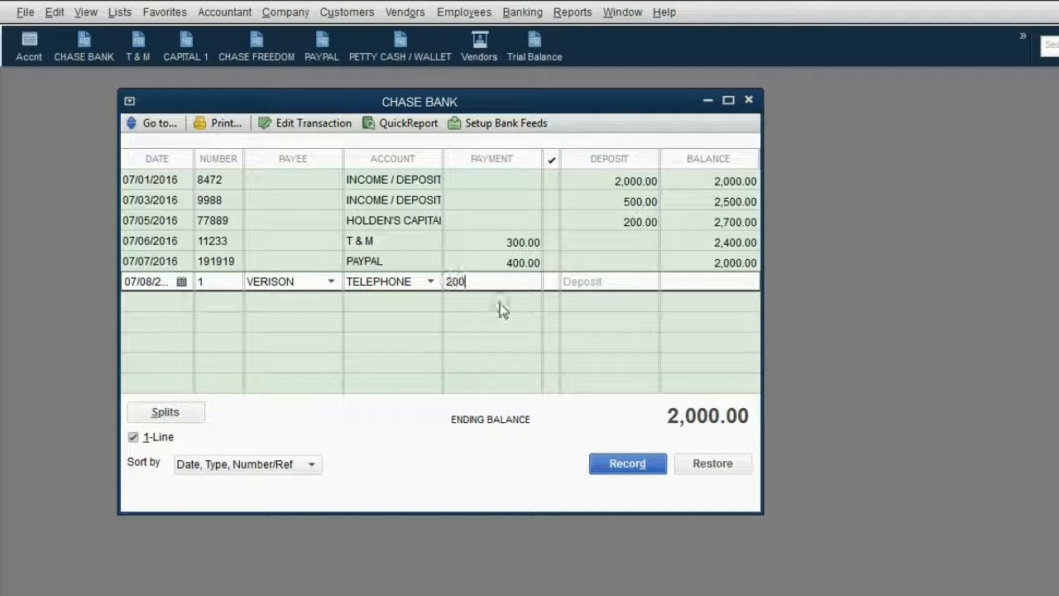
{"action": "left_click", "coordinate": [627, 463]}
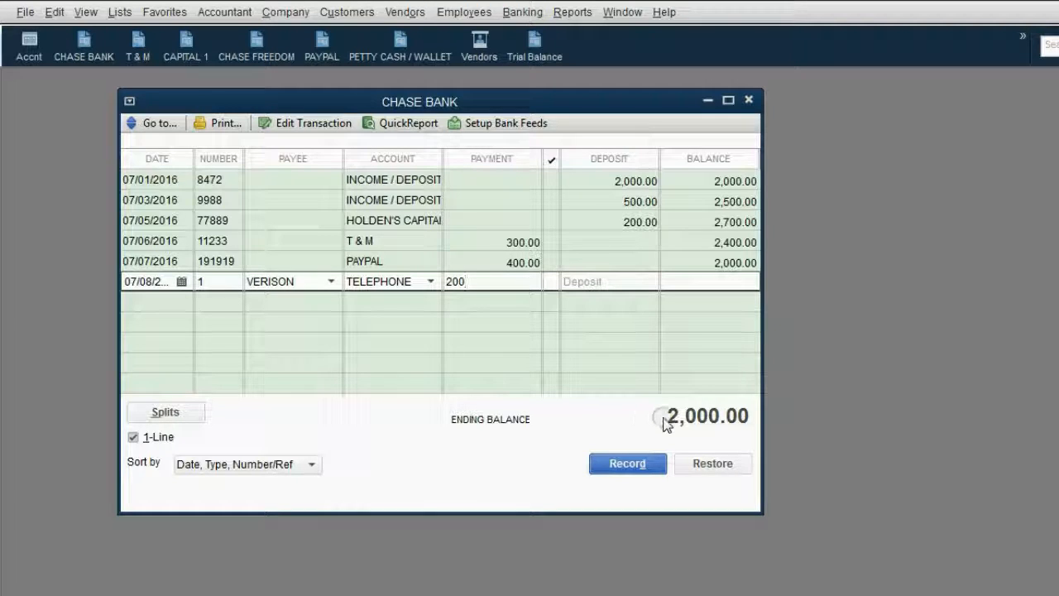
{"action": "mouse_move", "coordinate": [499, 342]}
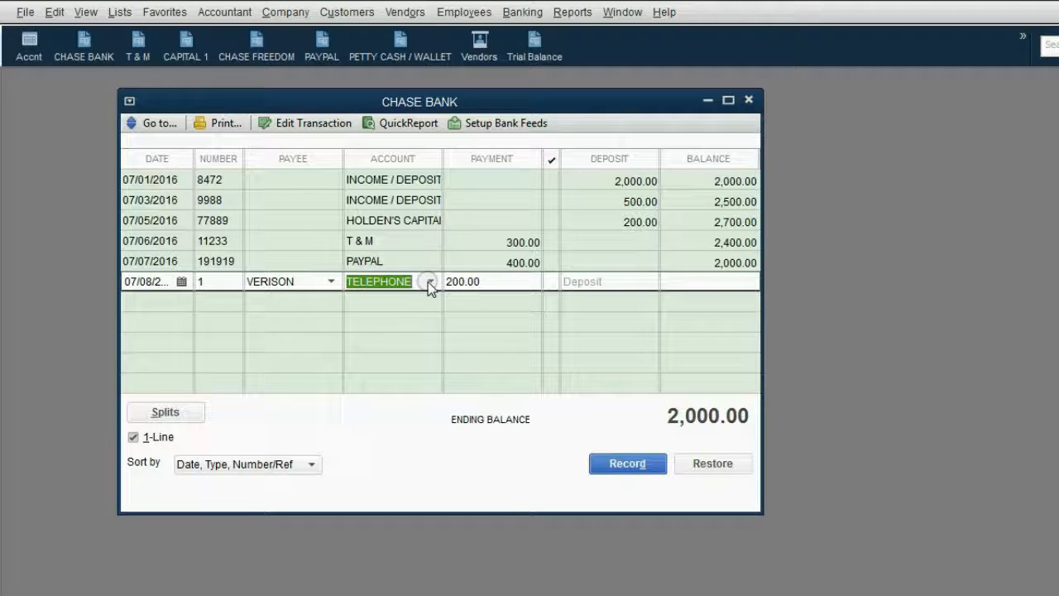
{"action": "left_click", "coordinate": [627, 462]}
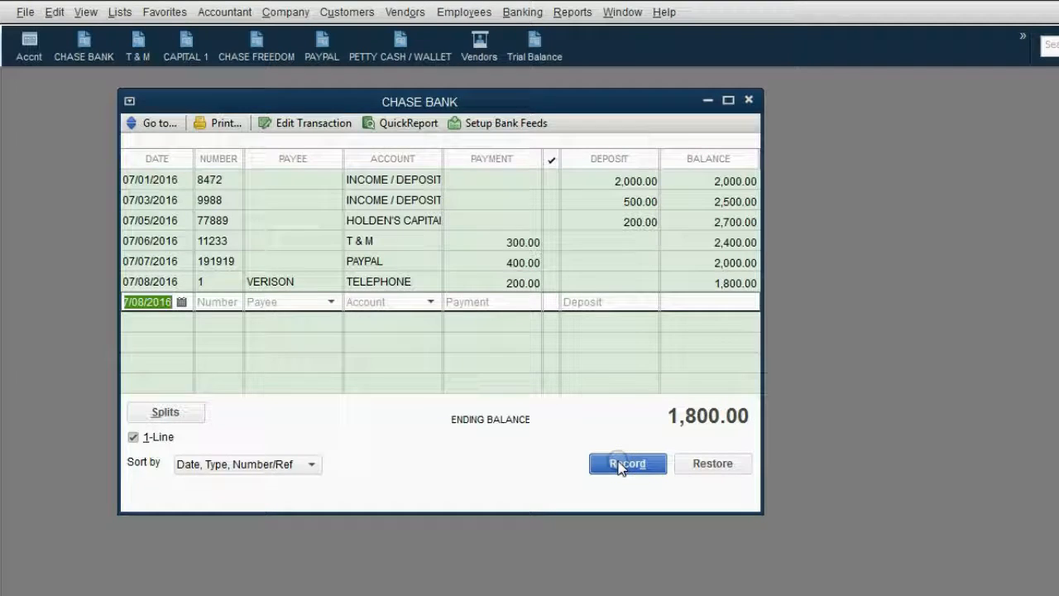
Review the Trial Balance showing TELEPHONE 200.00, CHASE BANK 1,800.00, and 4,100.00 totals
{"action": "left_click", "coordinate": [534, 46]}
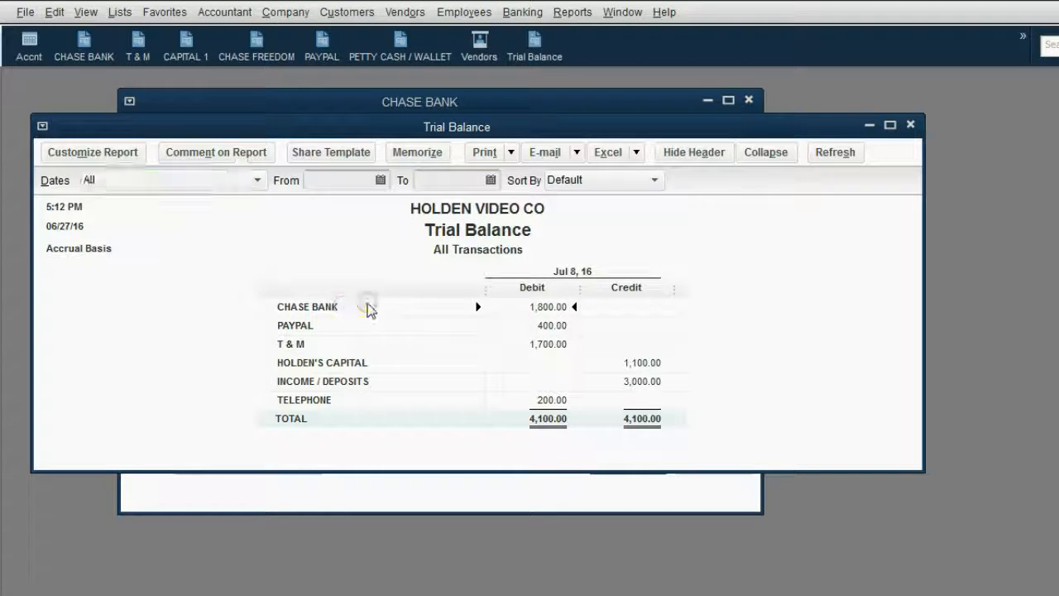
{"action": "mouse_move", "coordinate": [459, 354]}
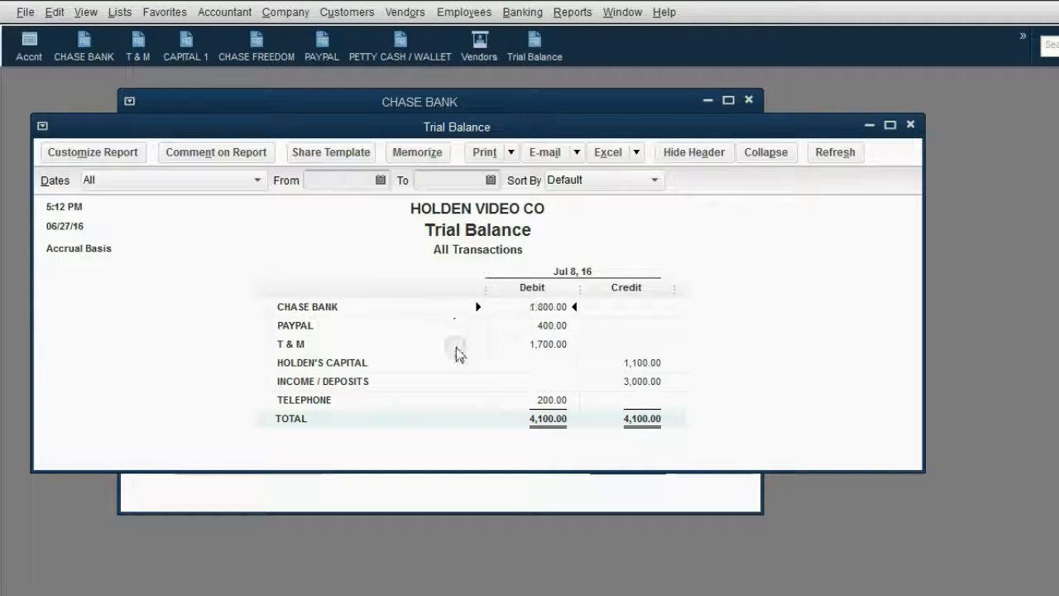
{"action": "mouse_move", "coordinate": [321, 405]}
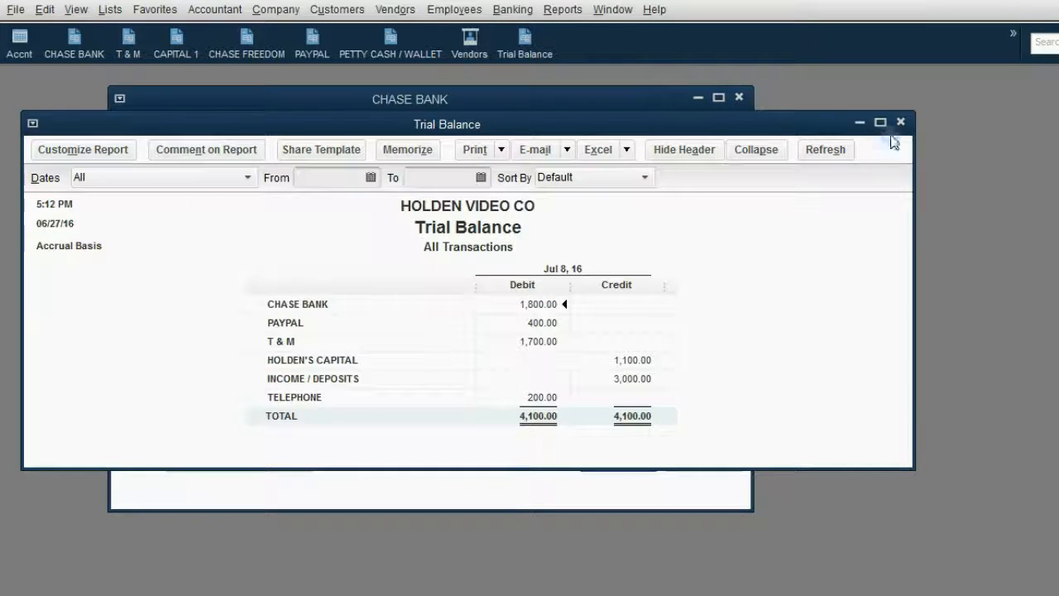
{"action": "left_click", "coordinate": [900, 122]}
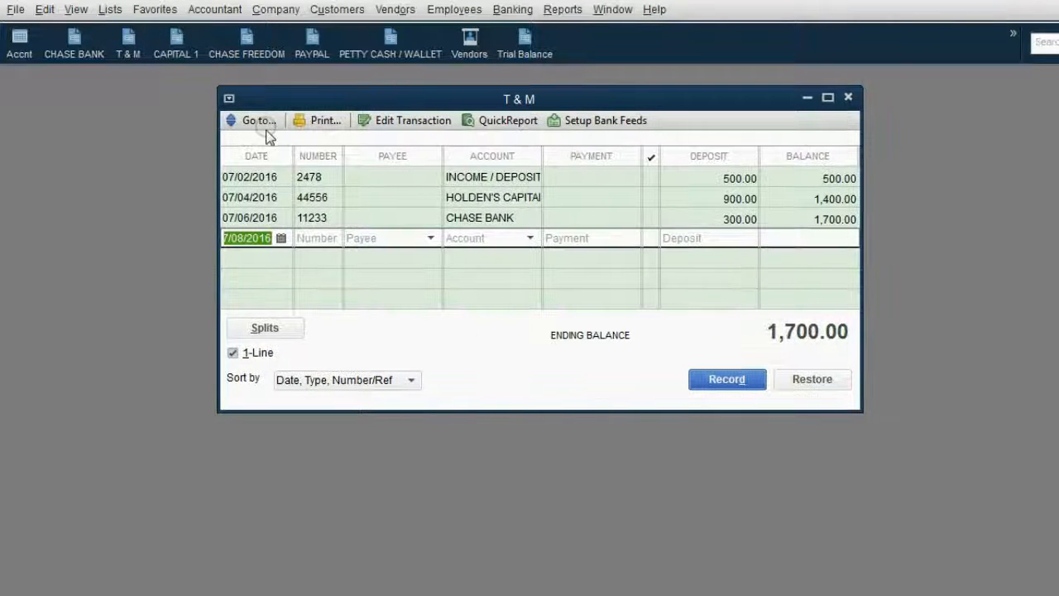
In T & M, start a 07/09/2016 payment numbered 77889 to REX REPAIR
{"action": "left_click", "coordinate": [280, 238]}
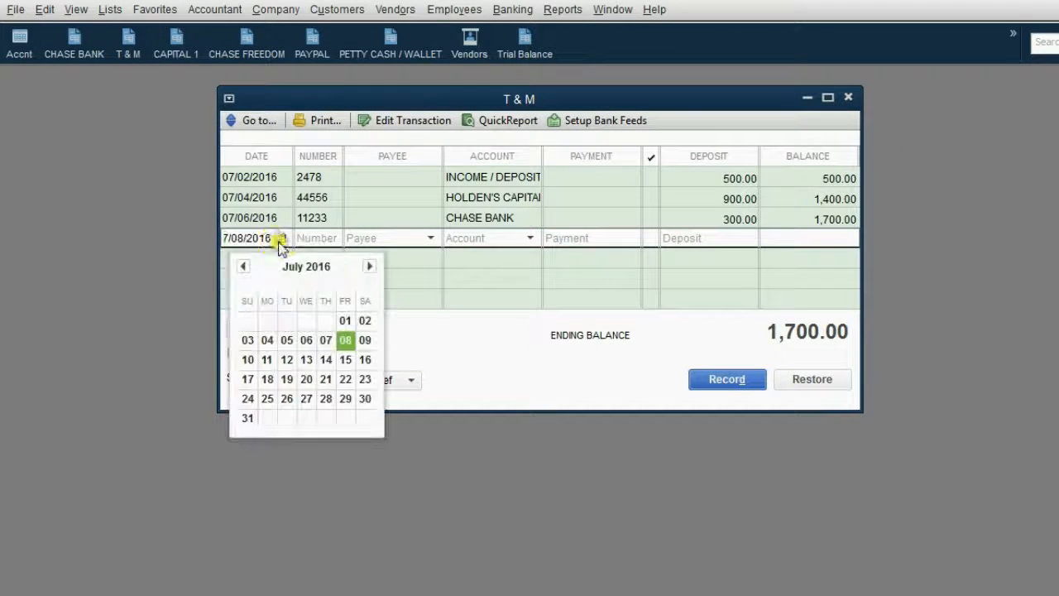
{"action": "left_click", "coordinate": [365, 339]}
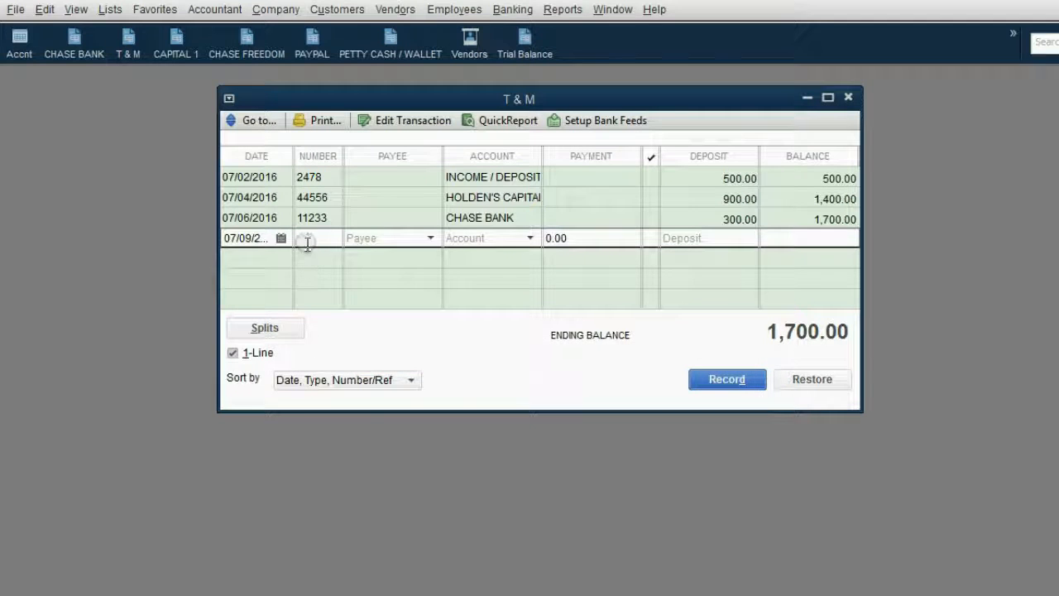
{"action": "type", "text": "77889"}
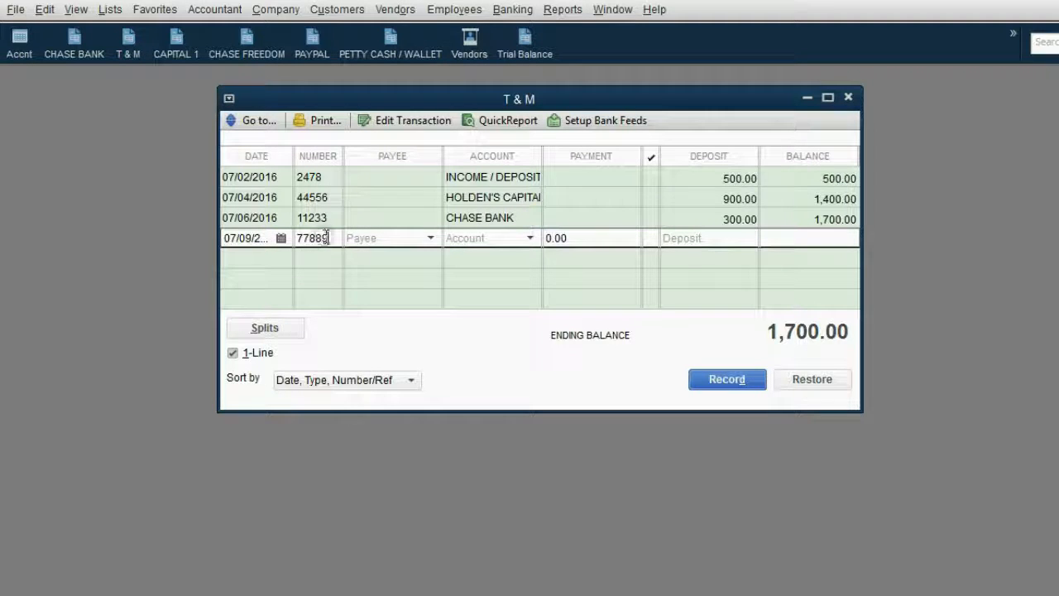
{"action": "left_click", "coordinate": [430, 237]}
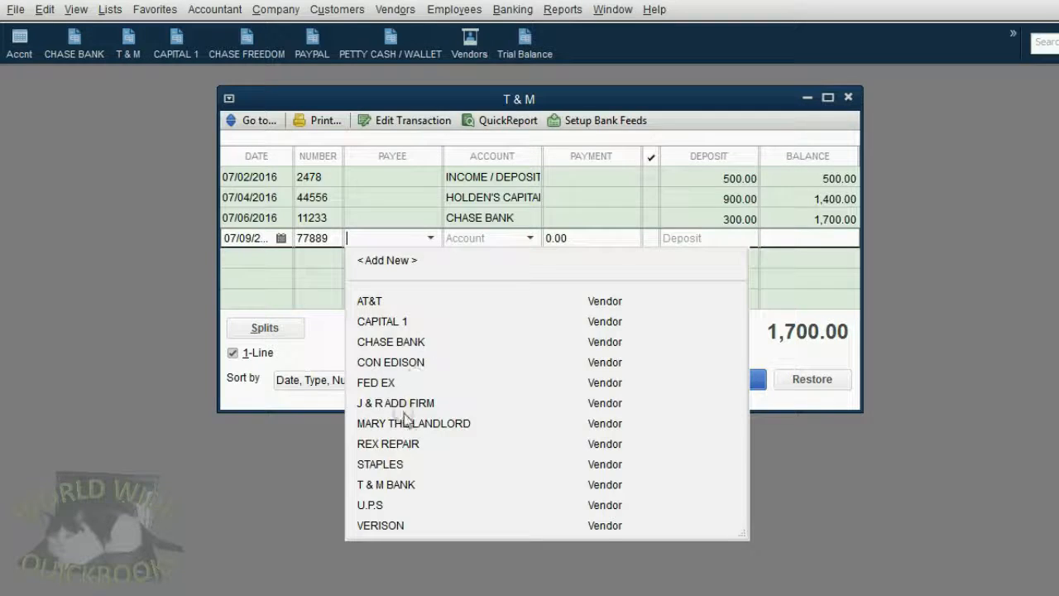
{"action": "left_click", "coordinate": [387, 444]}
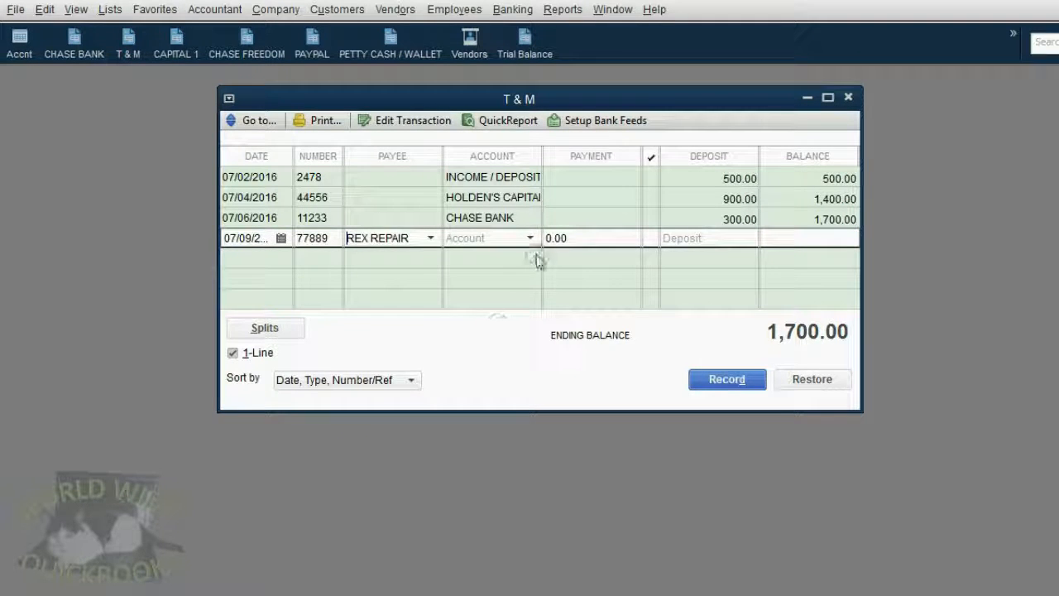
Charge the REPAIR account 100.00 for the REX REPAIR payment
{"action": "left_click", "coordinate": [528, 238]}
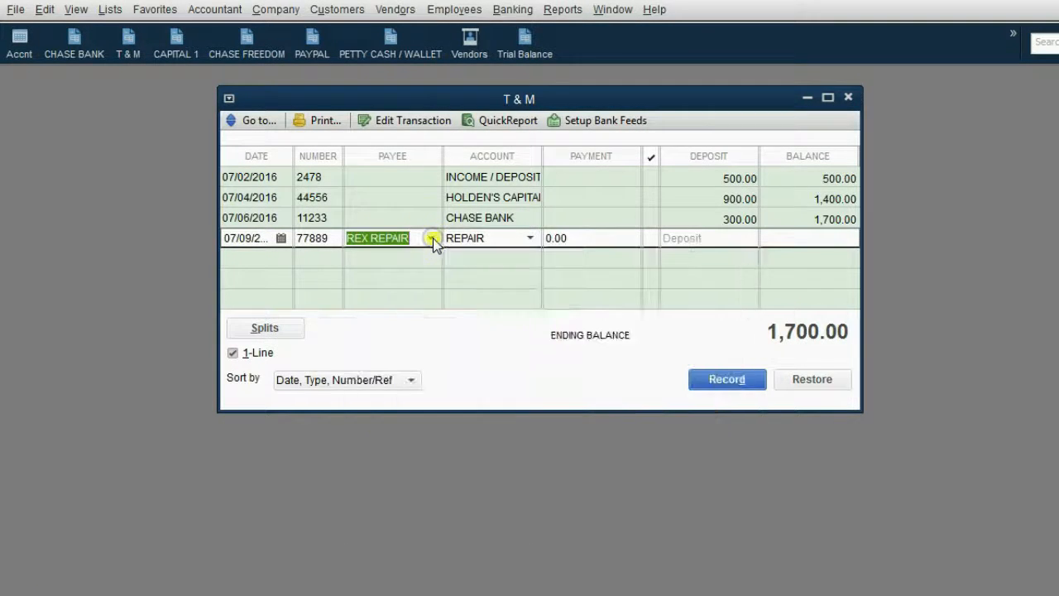
{"action": "left_click", "coordinate": [529, 237]}
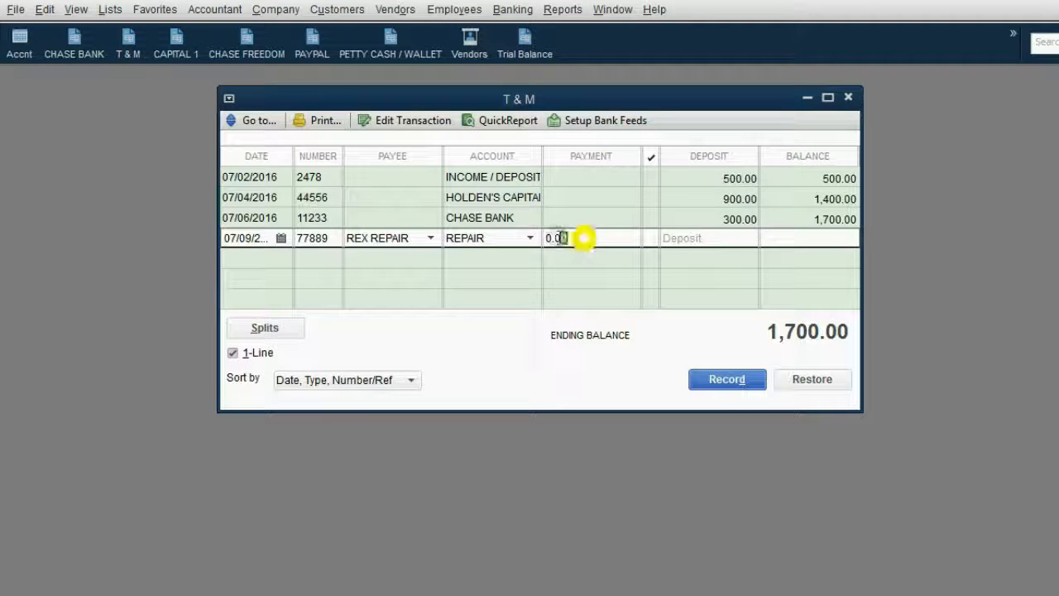
{"action": "type", "text": "100"}
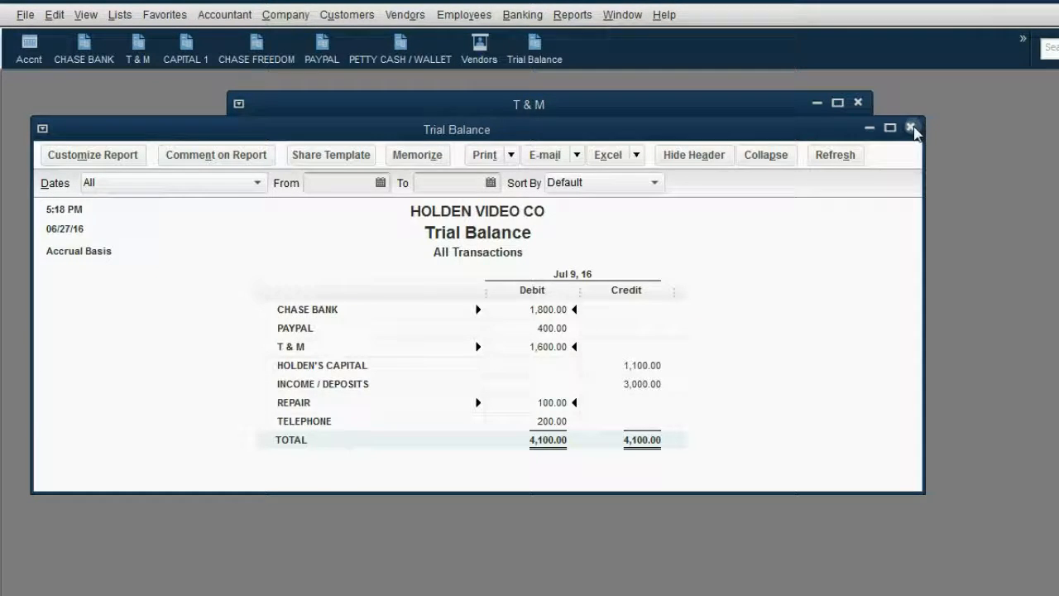
Return to the Chase Bank register and start check 77665 dated 07/10/2016
{"action": "left_click", "coordinate": [913, 128]}
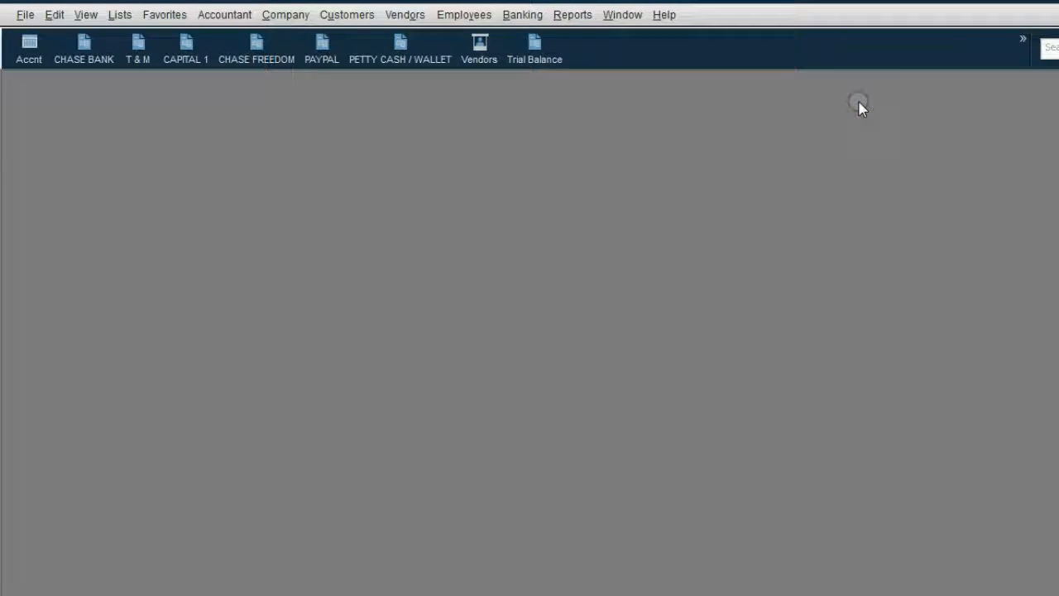
{"action": "left_click", "coordinate": [83, 48]}
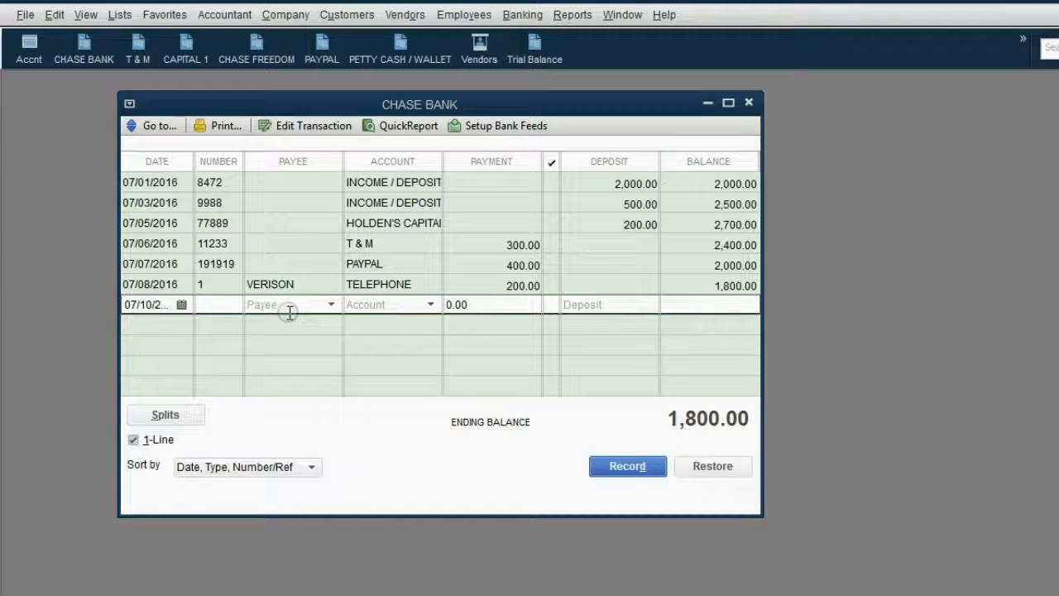
{"action": "type", "text": "2"}
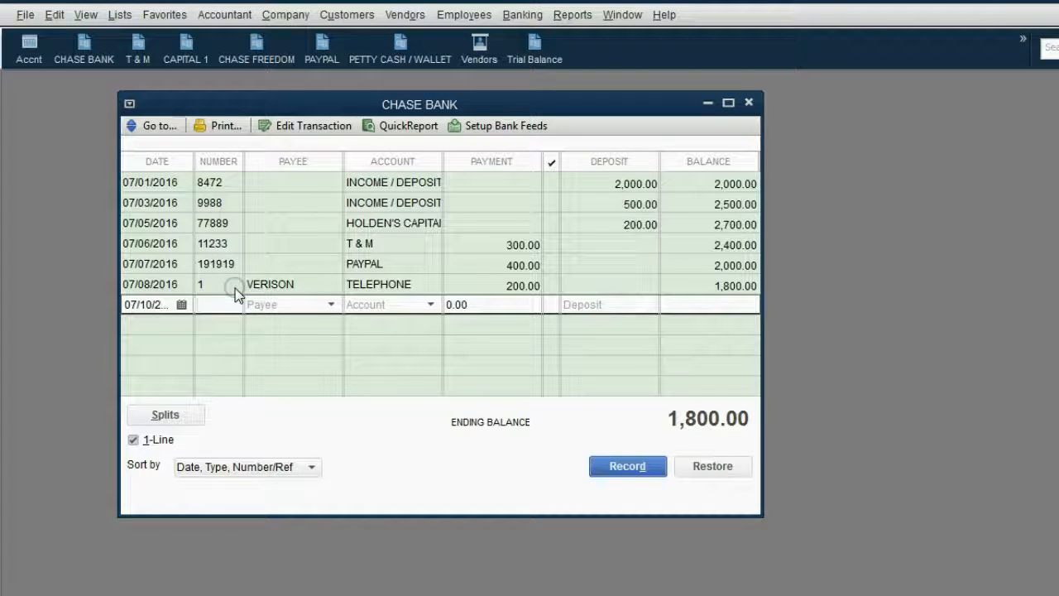
{"action": "type", "text": "77665"}
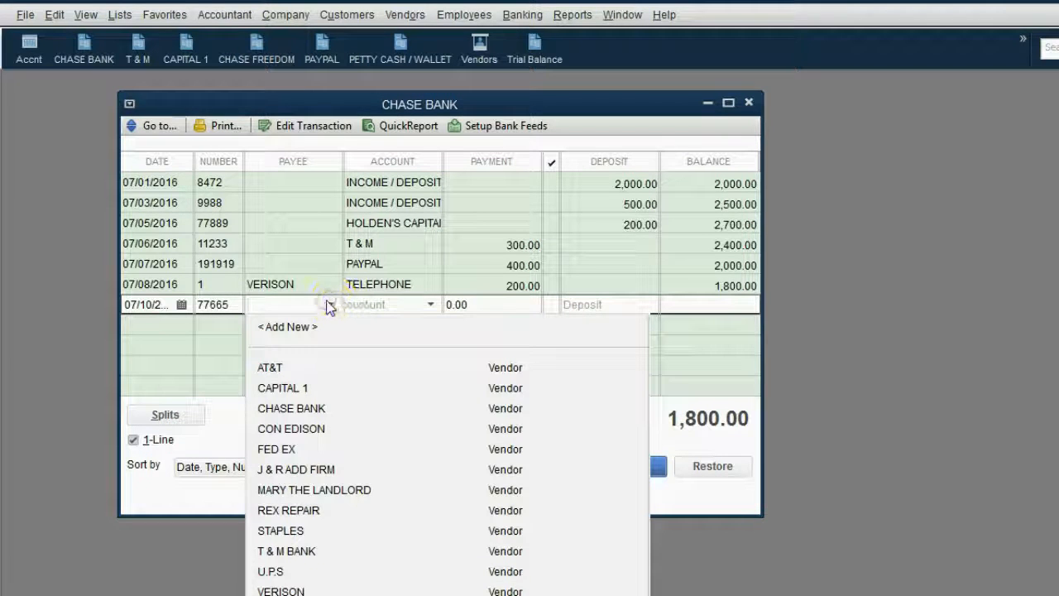
Pay J & R ADD FIRM 150.00 for ADVERTISING and record it, leaving 1,650.00
{"action": "left_click", "coordinate": [296, 469]}
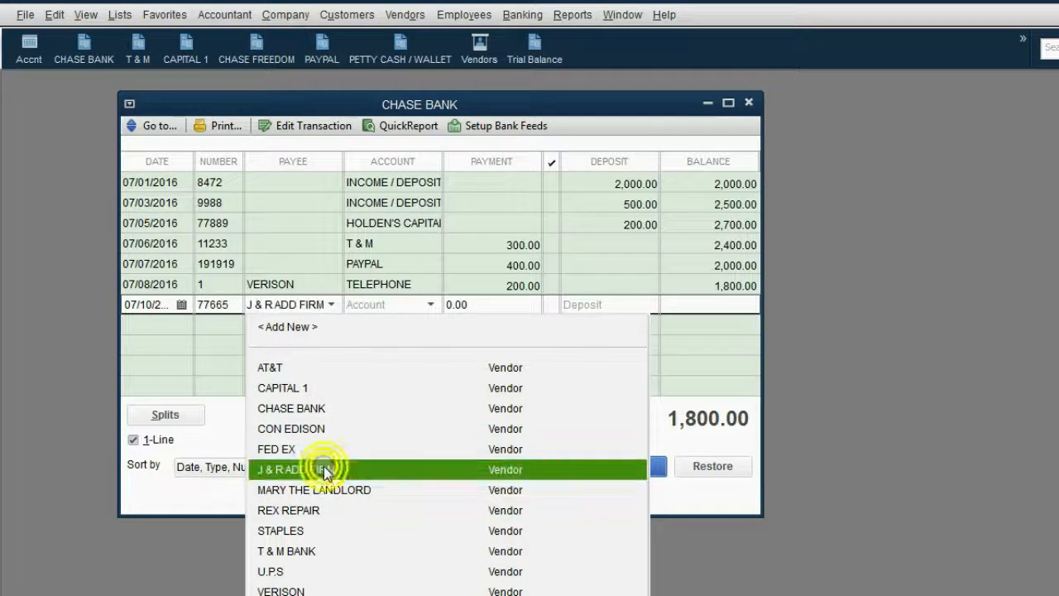
{"action": "left_click", "coordinate": [426, 304]}
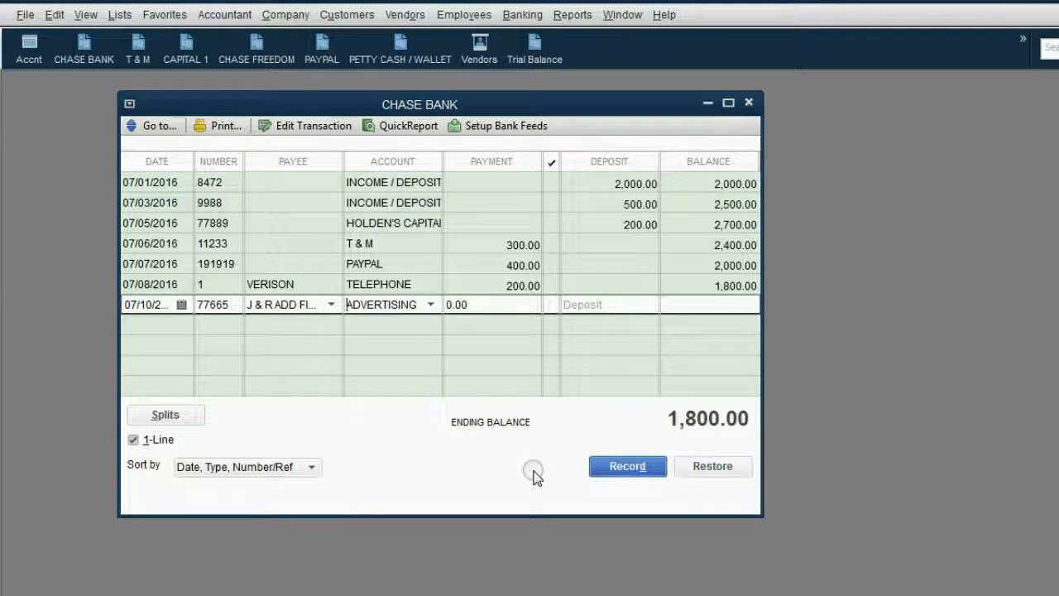
{"action": "left_click", "coordinate": [490, 303]}
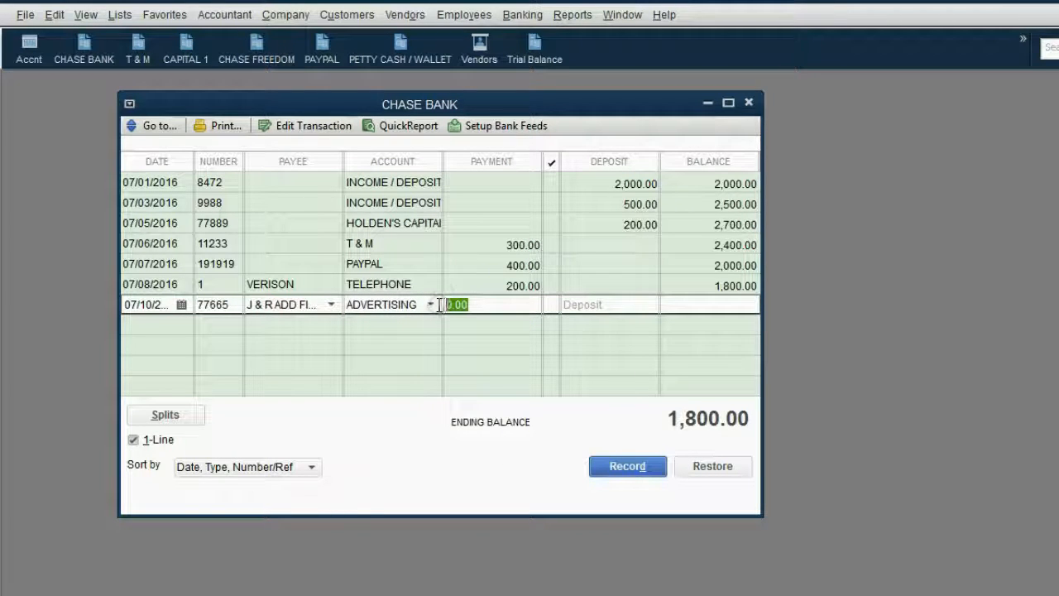
{"action": "type", "text": "150"}
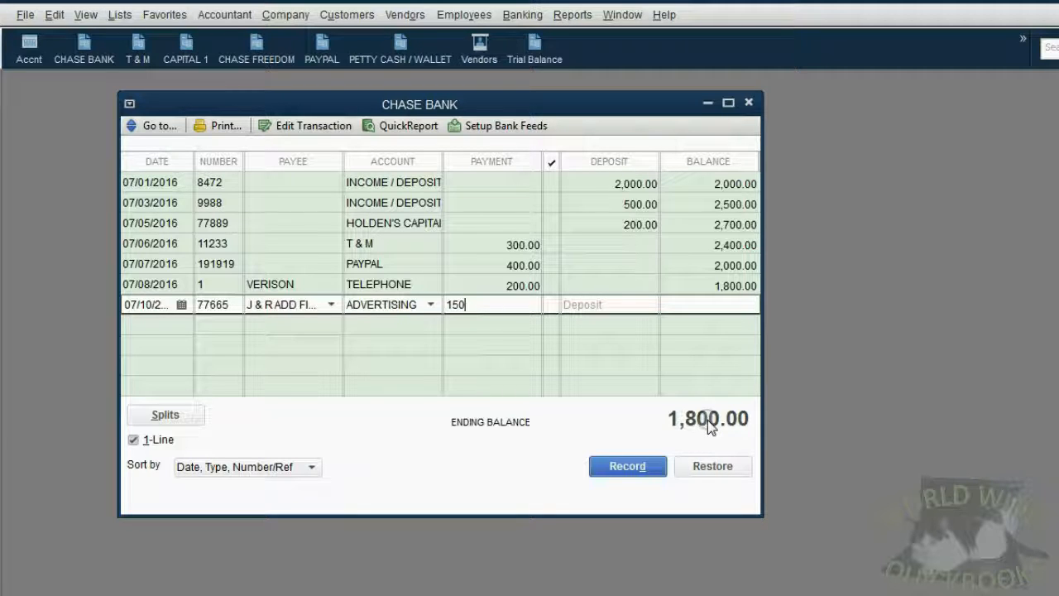
{"action": "mouse_move", "coordinate": [416, 304]}
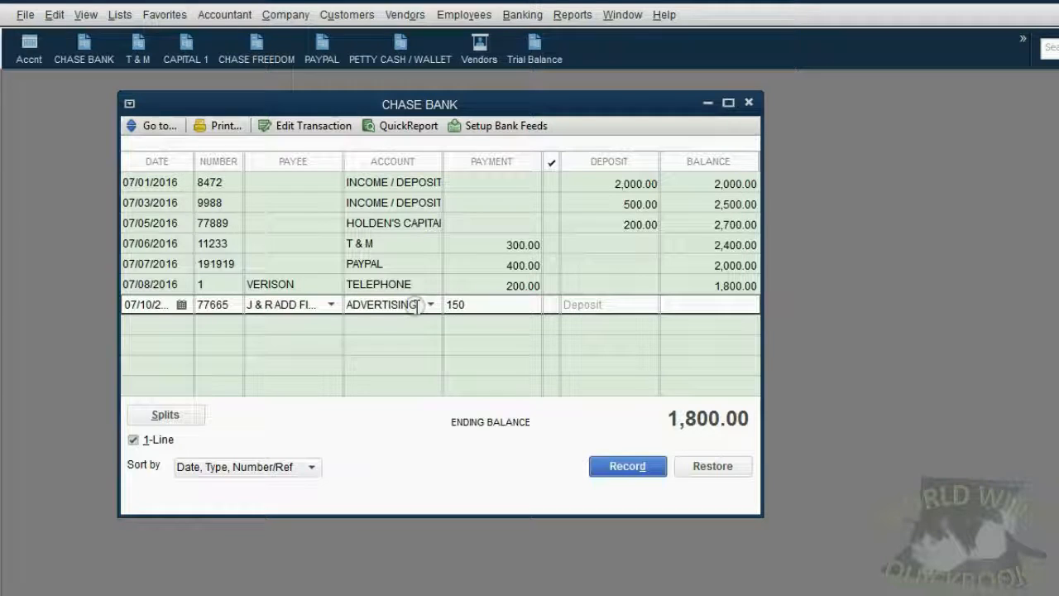
{"action": "left_click", "coordinate": [627, 466]}
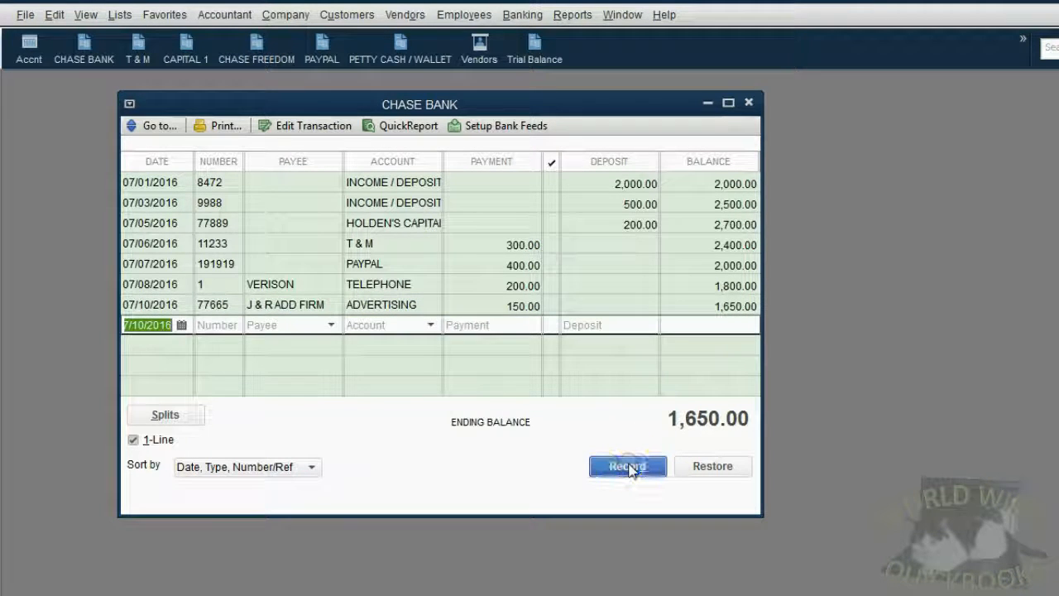
Check the Trial Balance (Chase Bank 1,650.00, totals 4,100.00), then bring up the T & M register
{"action": "left_click", "coordinate": [534, 47]}
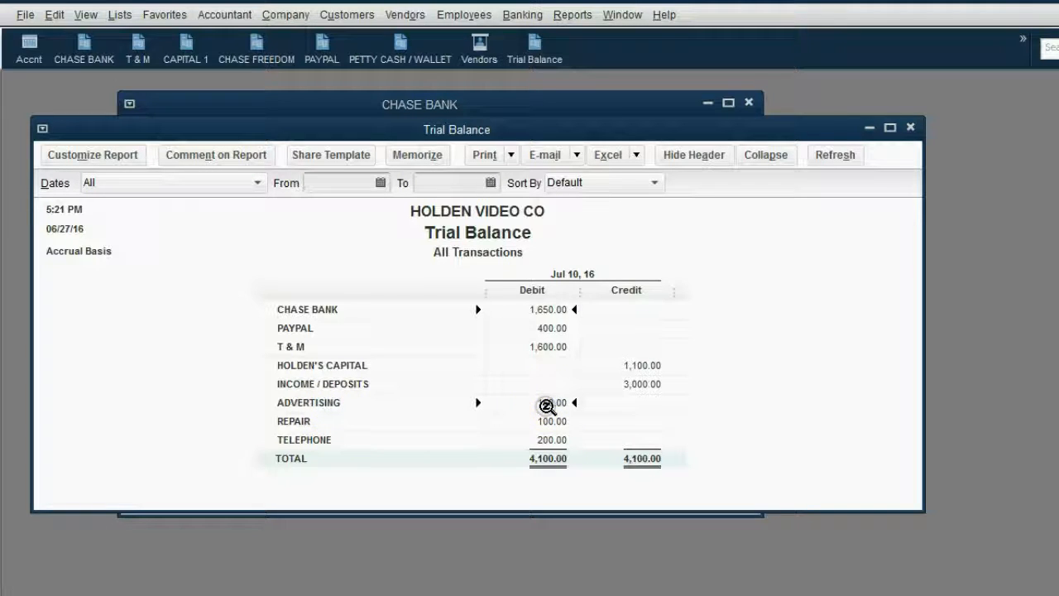
{"action": "mouse_move", "coordinate": [544, 403]}
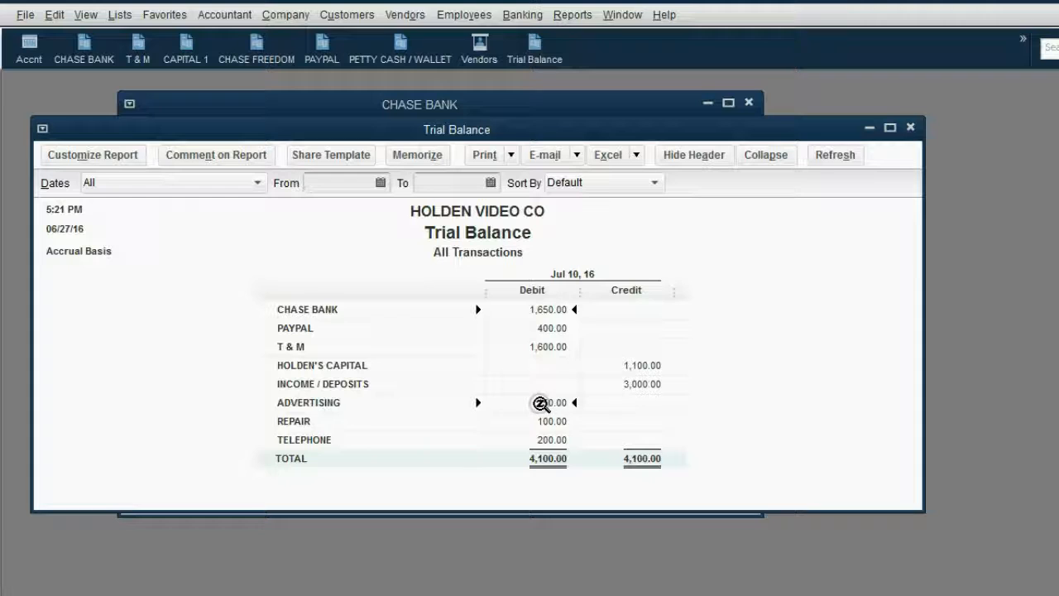
{"action": "left_click", "coordinate": [138, 48]}
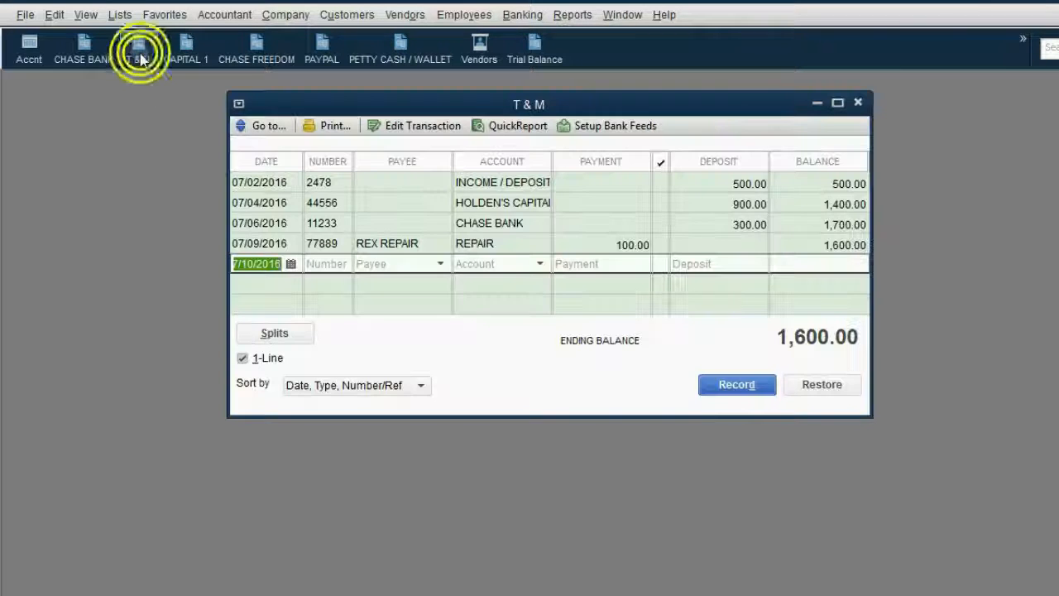
In the T & M register, start a 7/11 payment to T & M BANK
{"action": "left_click", "coordinate": [291, 263]}
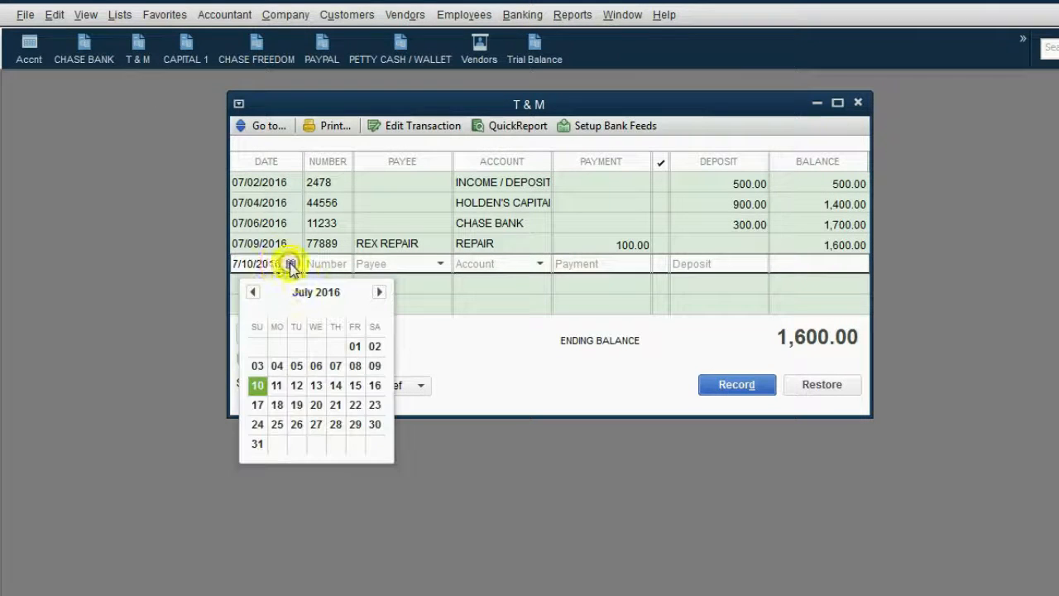
{"action": "left_click", "coordinate": [276, 385]}
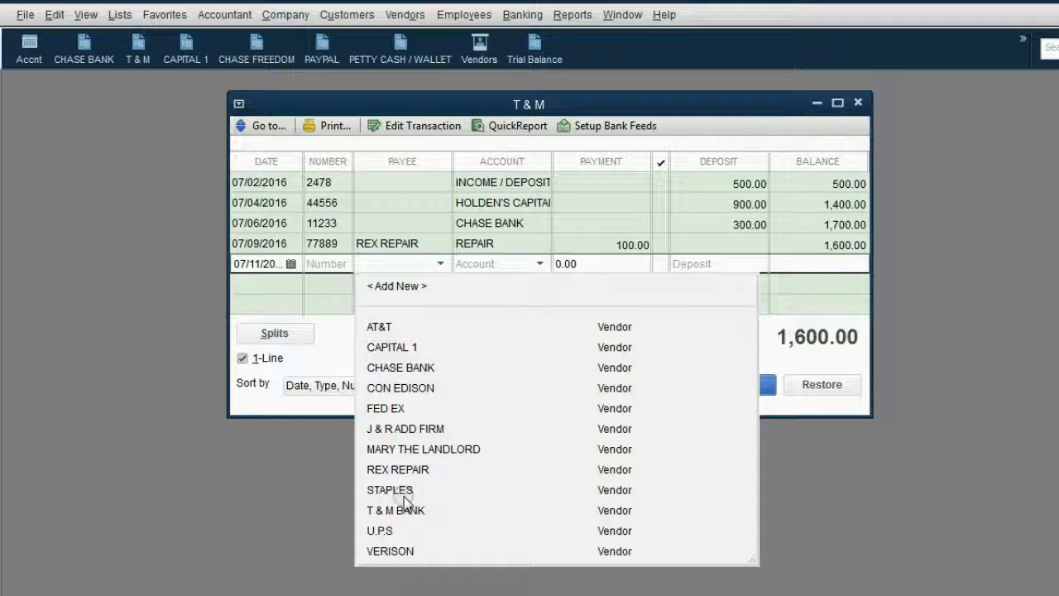
{"action": "left_click", "coordinate": [394, 510]}
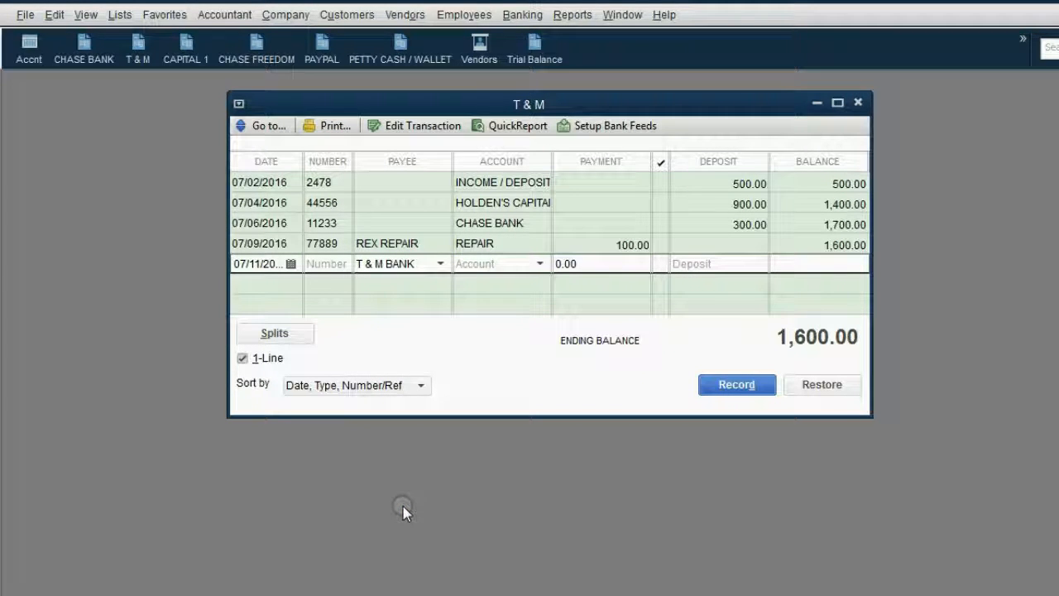
{"action": "mouse_move", "coordinate": [420, 505]}
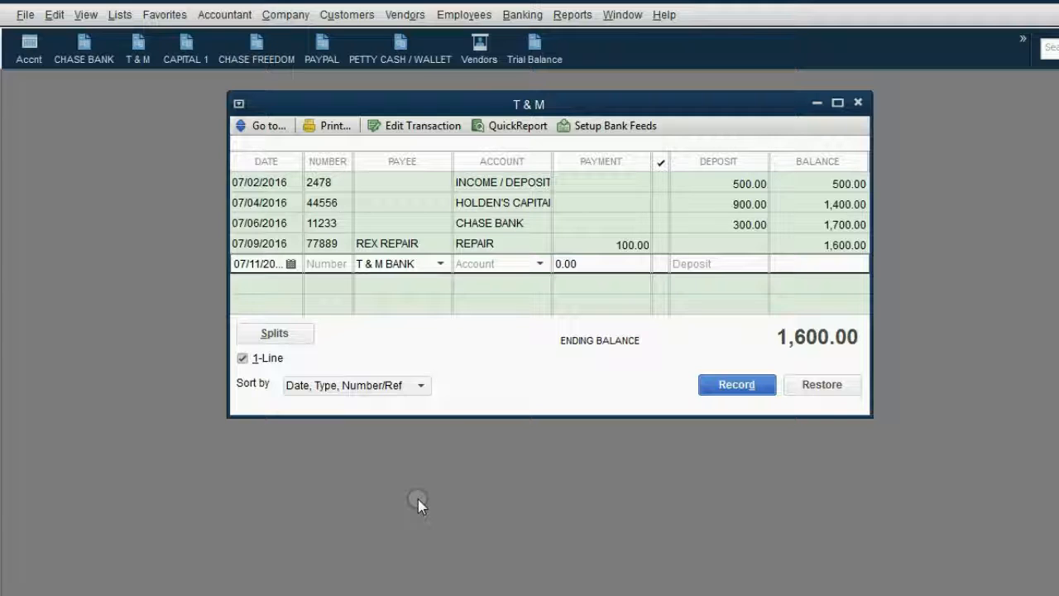
{"action": "left_click", "coordinate": [442, 263]}
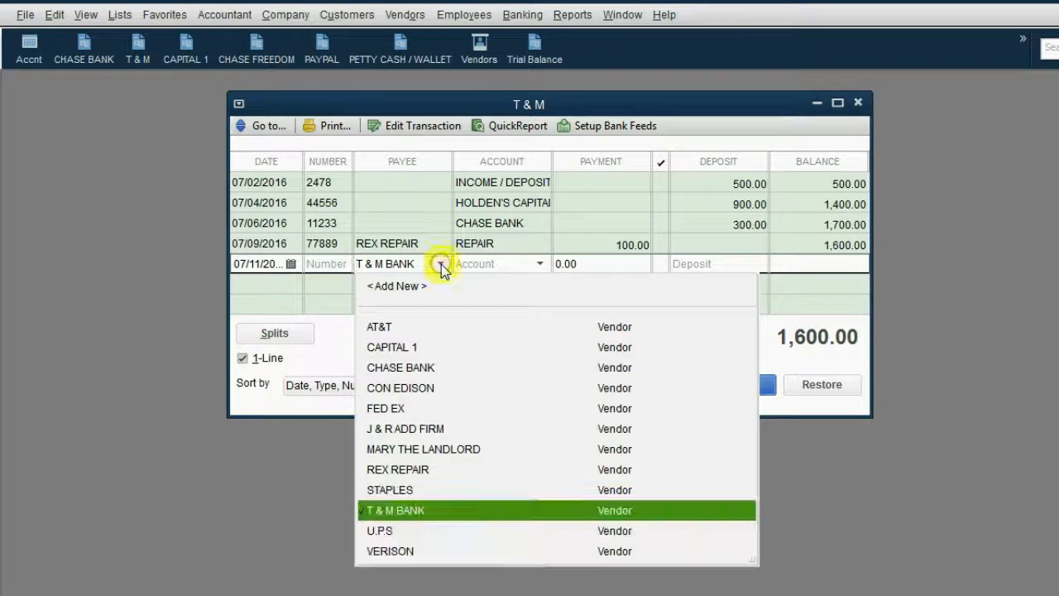
{"action": "left_click", "coordinate": [394, 510]}
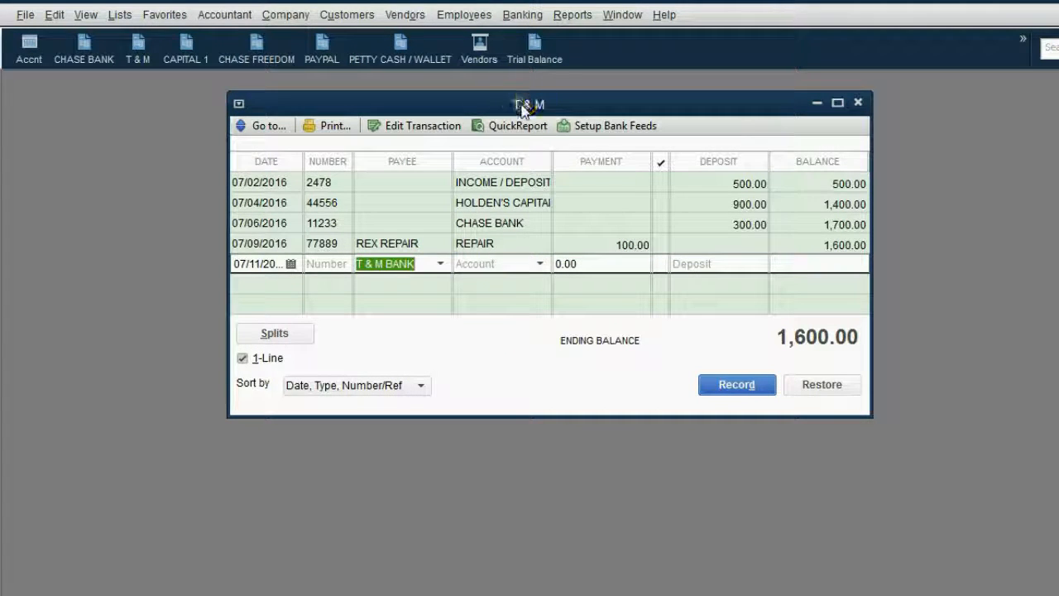
Charge BANK FEES 20.00, record it, and view the Trial Balance showing T & M 1,580.00
{"action": "left_click", "coordinate": [538, 263]}
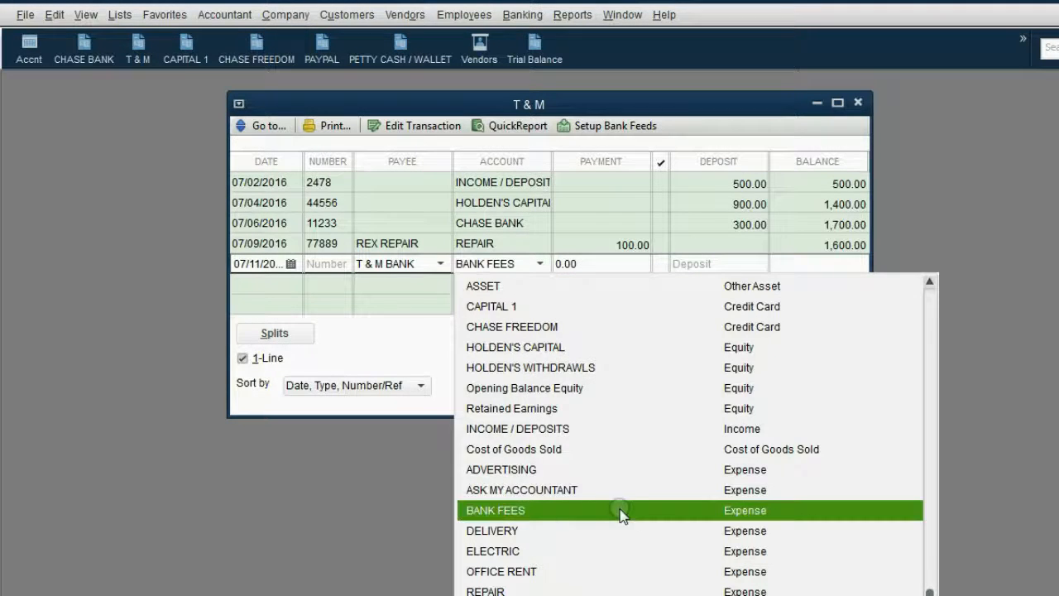
{"action": "left_click", "coordinate": [495, 509]}
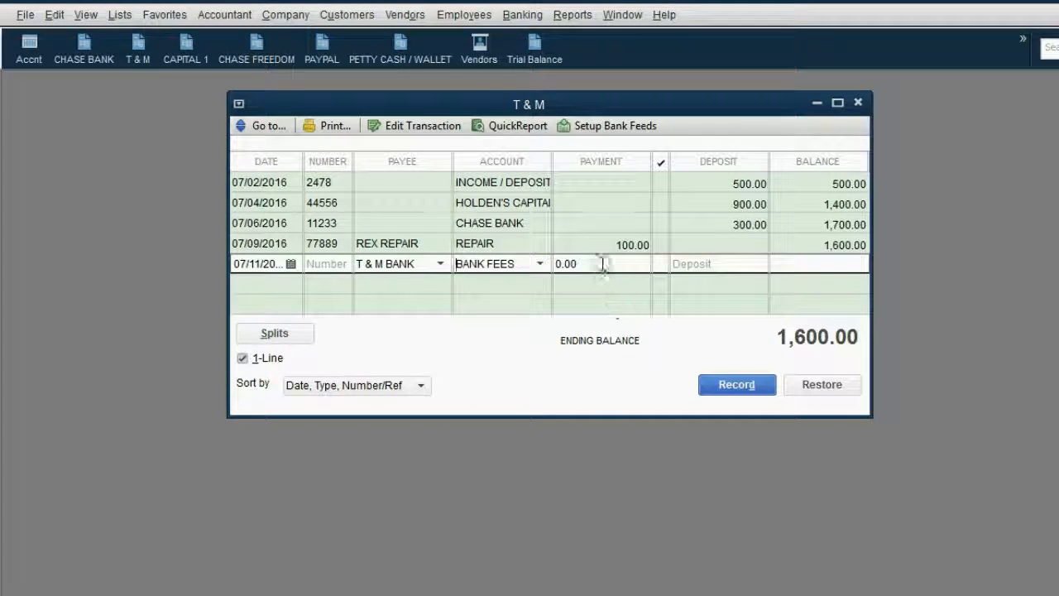
{"action": "type", "text": "2"}
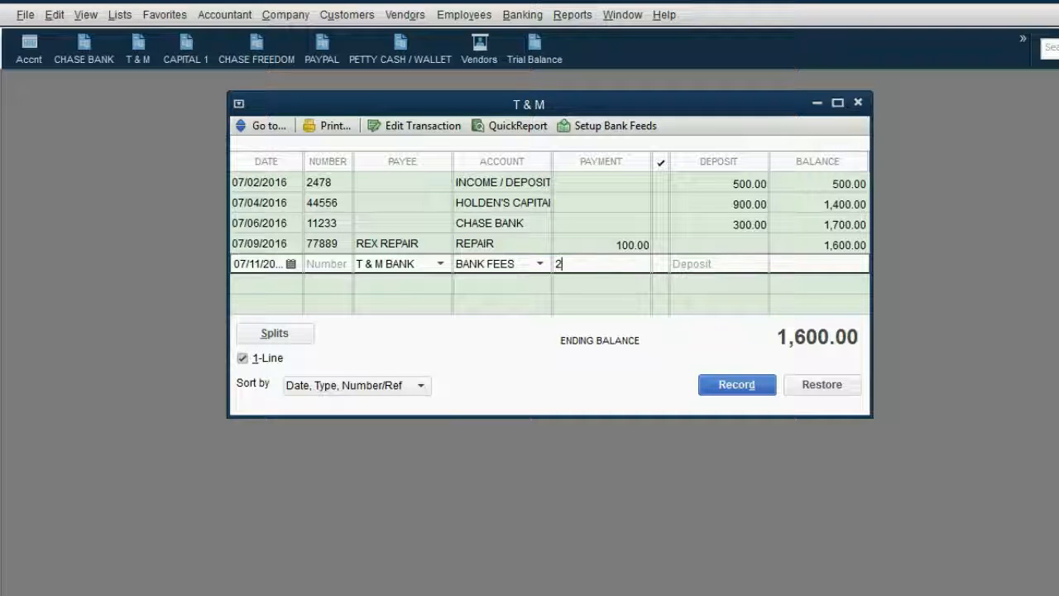
{"action": "type", "text": "0.00"}
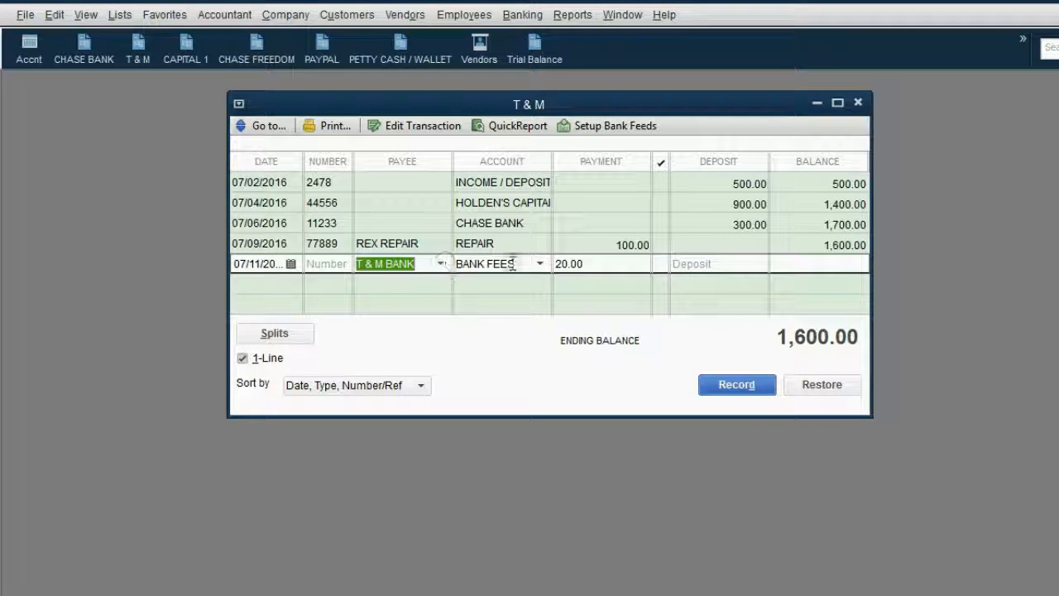
{"action": "left_click", "coordinate": [540, 263]}
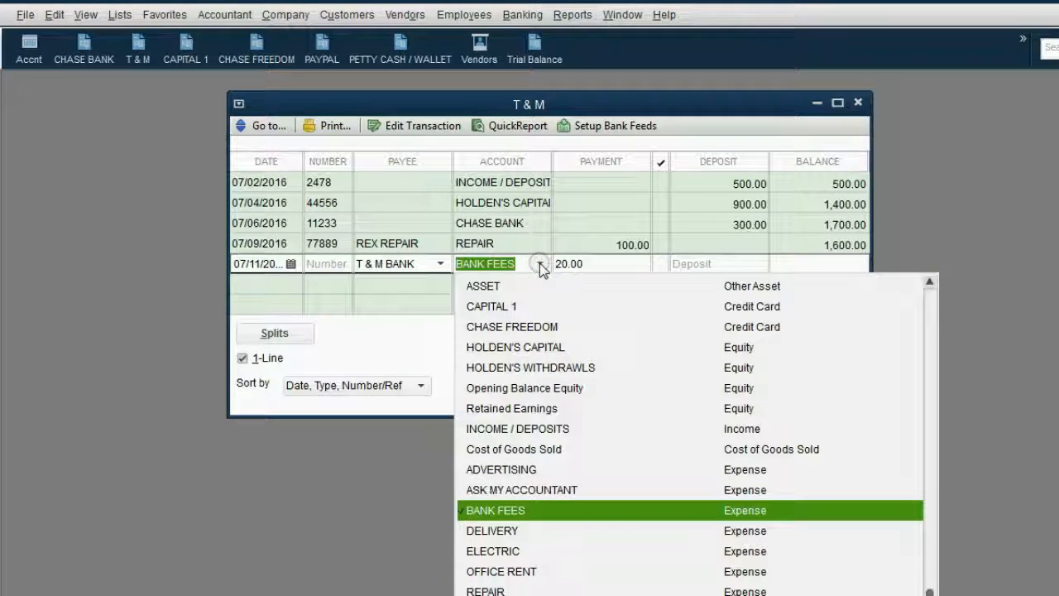
{"action": "left_click", "coordinate": [495, 510]}
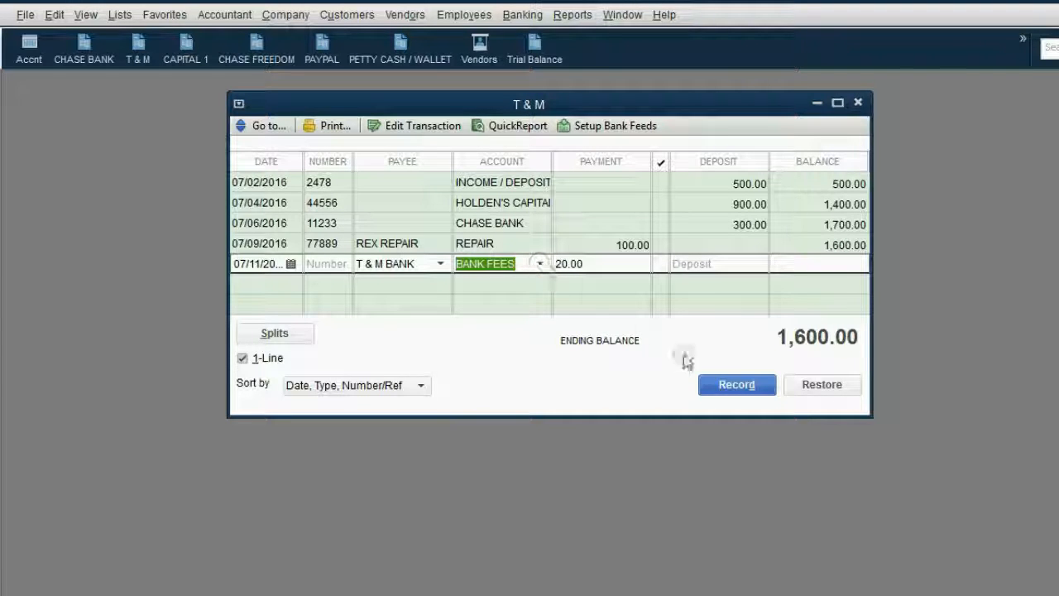
{"action": "left_click", "coordinate": [735, 383]}
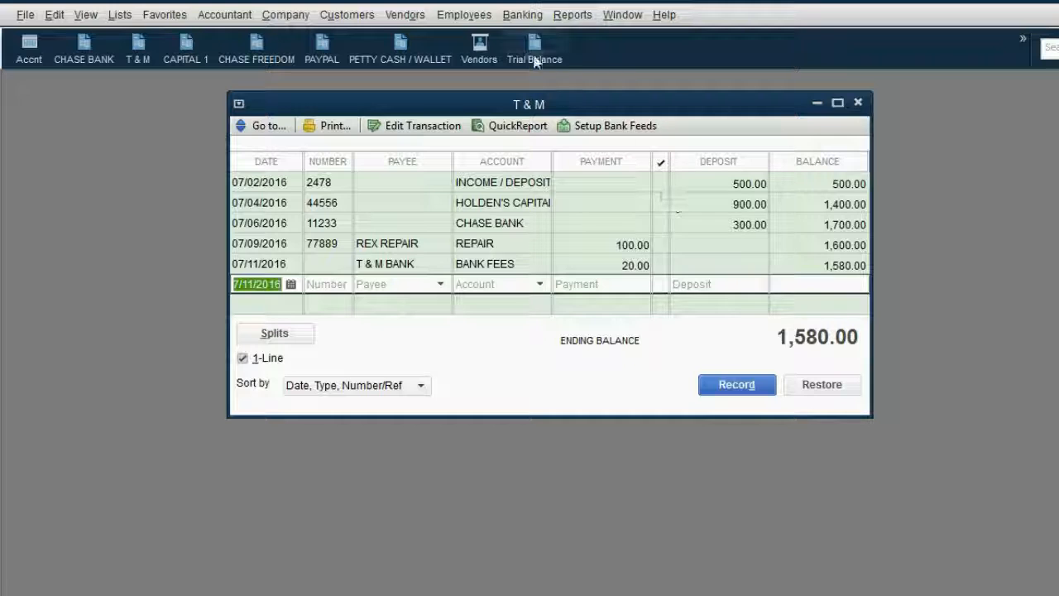
{"action": "left_click", "coordinate": [534, 48]}
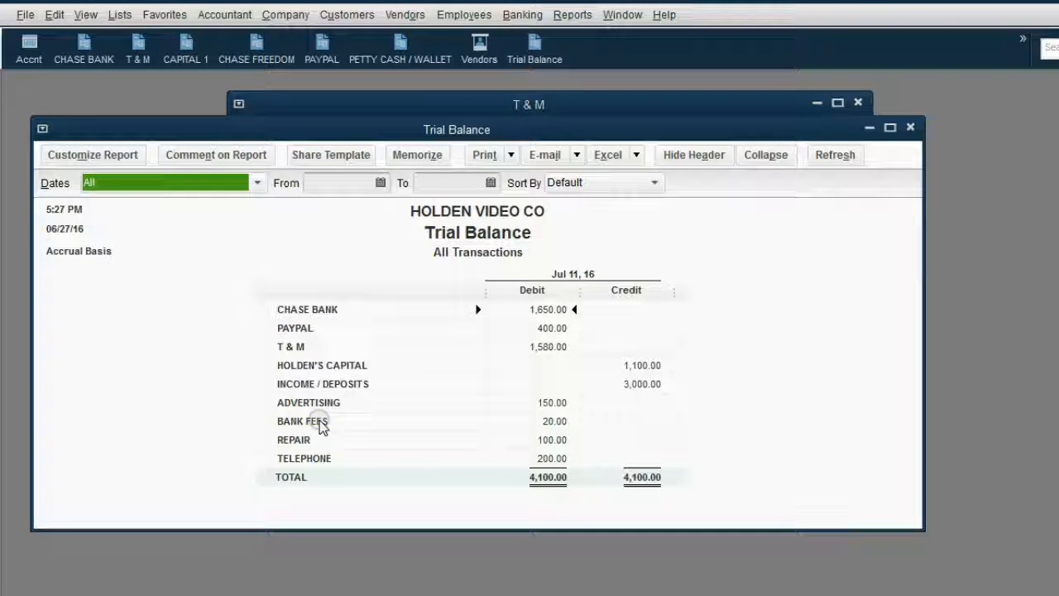